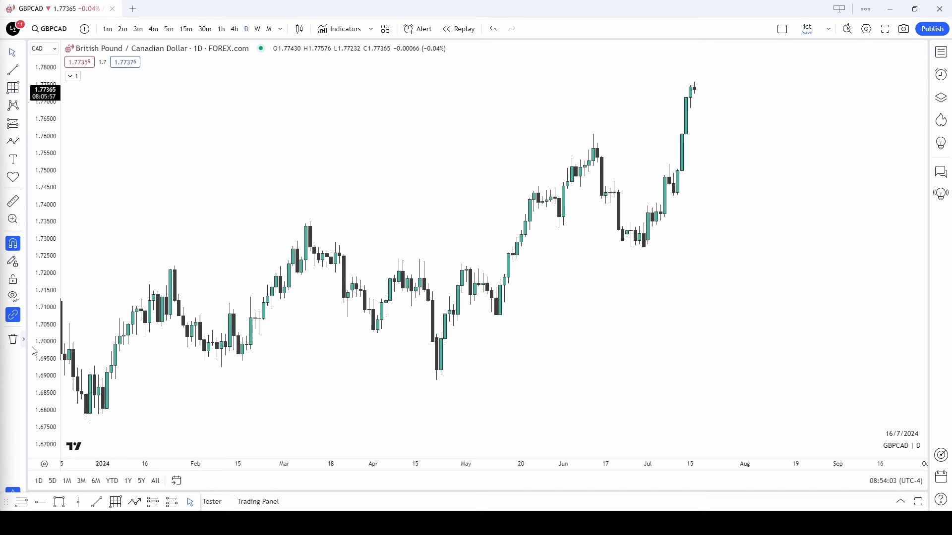
mouse_move(103, 331)
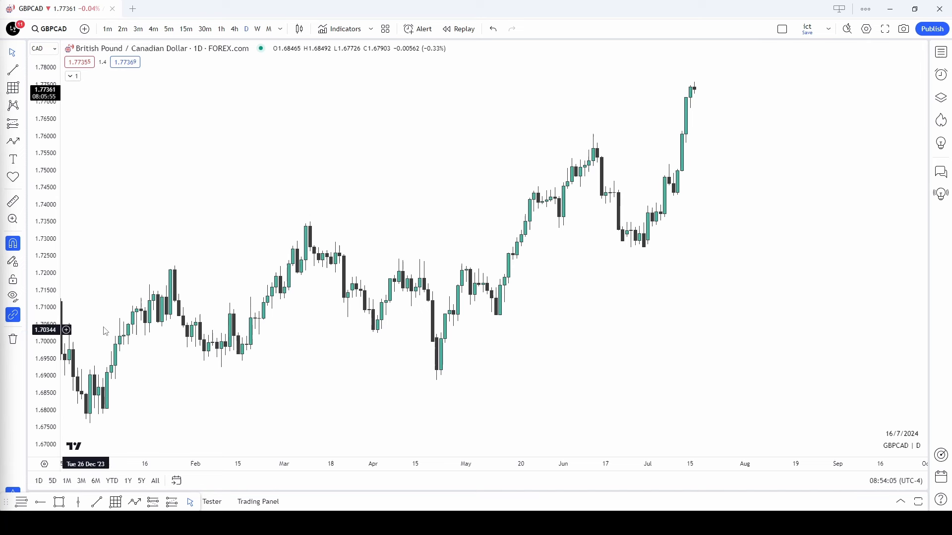
mouse_move(266, 337)
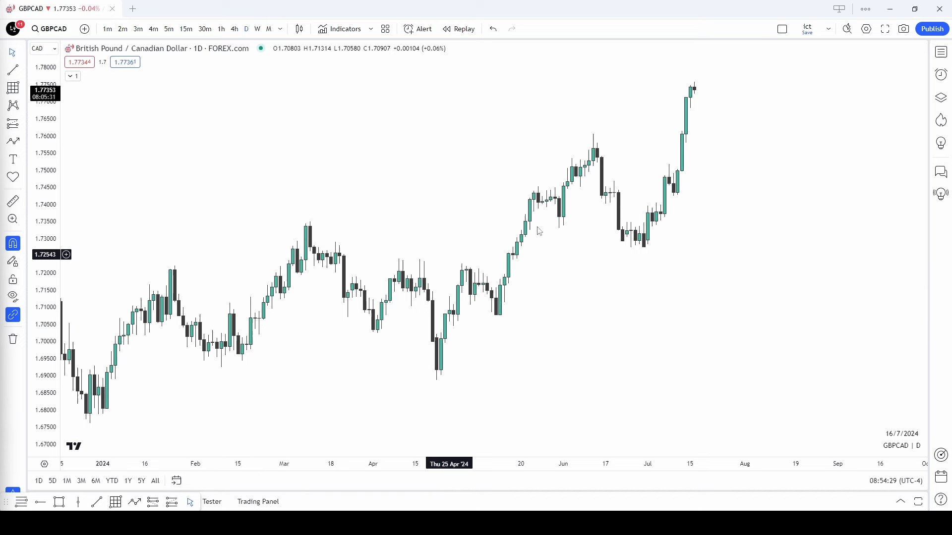
mouse_move(215, 350)
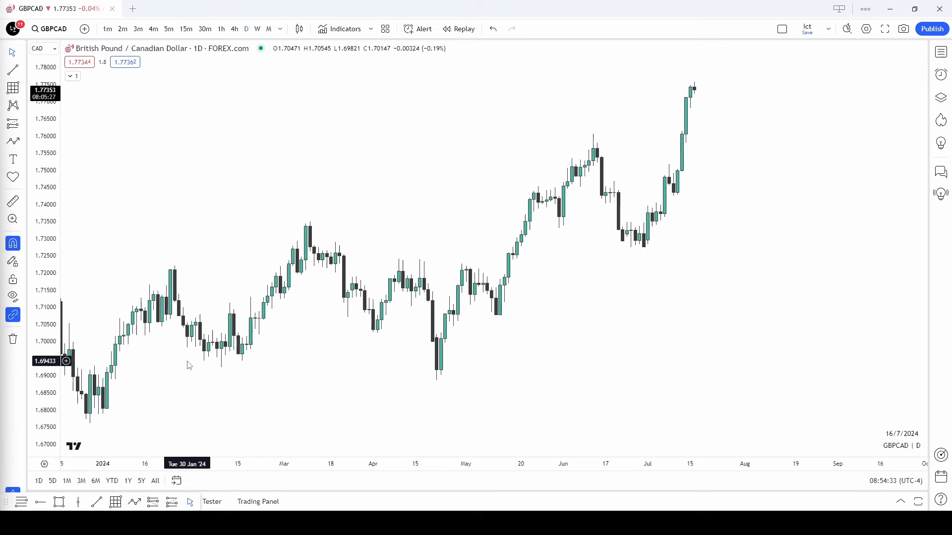
mouse_move(315, 217)
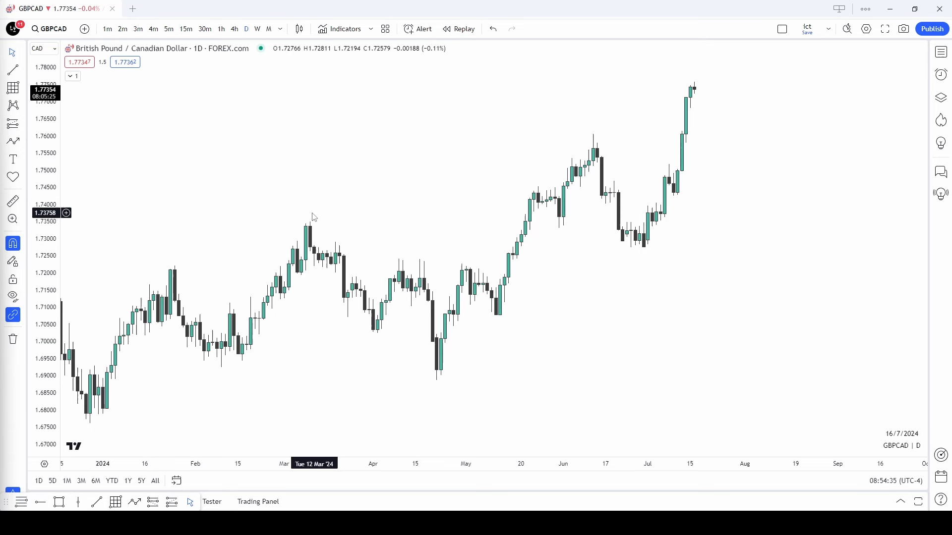
mouse_move(459, 389)
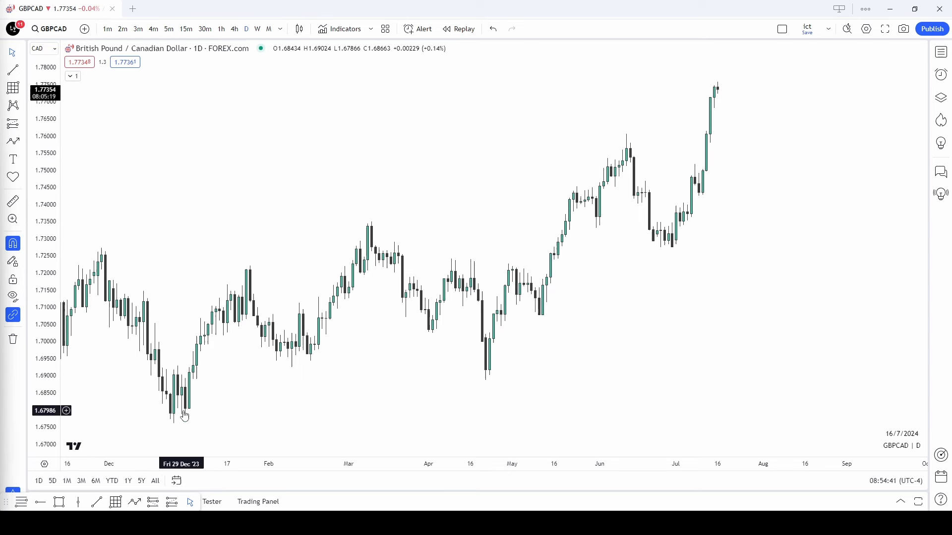
mouse_move(473, 375)
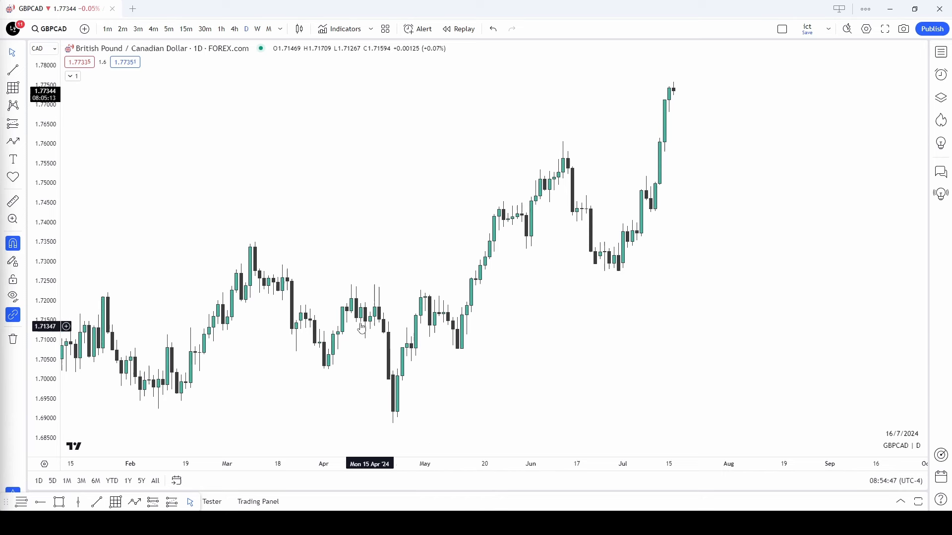
mouse_move(571, 180)
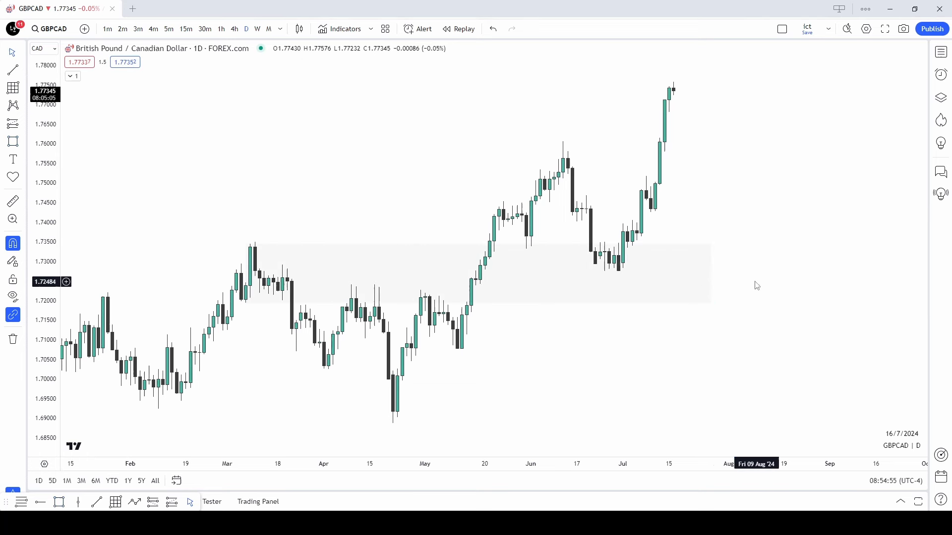
mouse_move(204, 369)
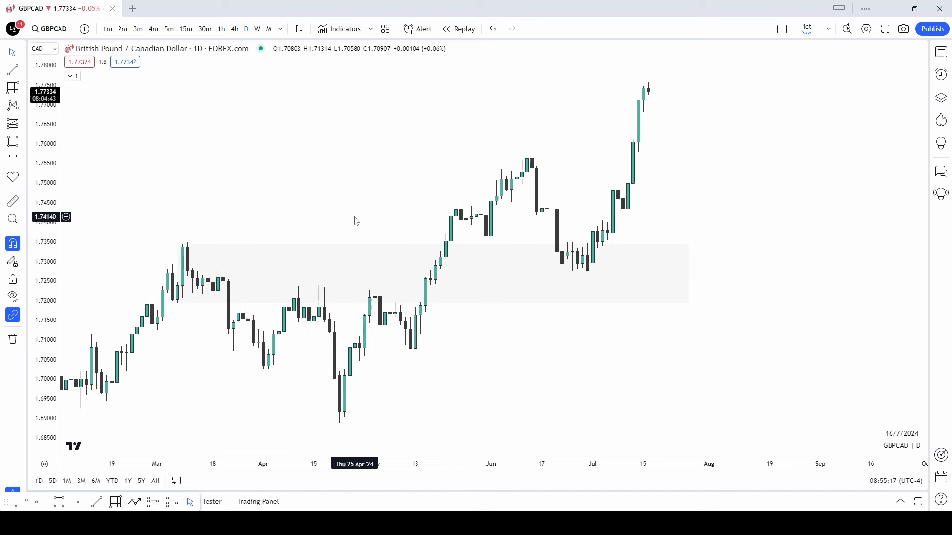
mouse_move(569, 144)
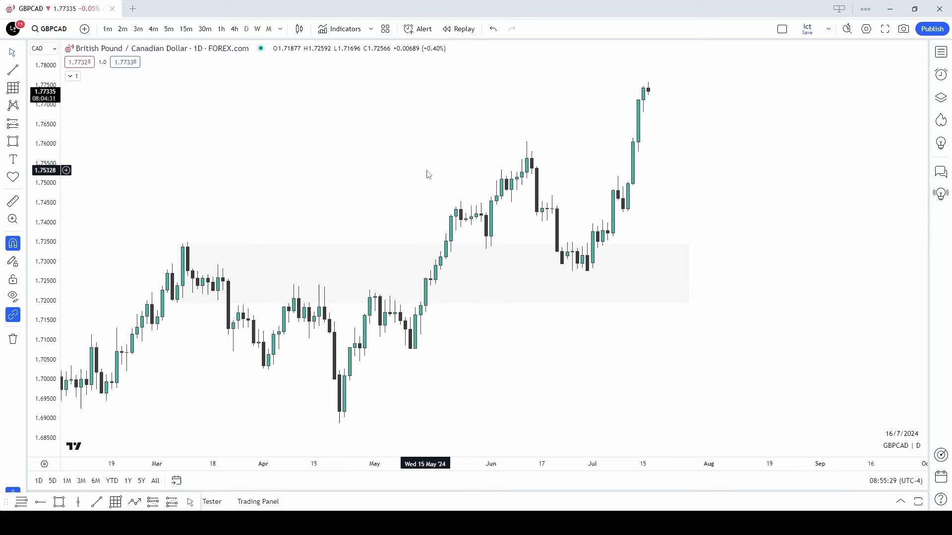
mouse_move(520, 199)
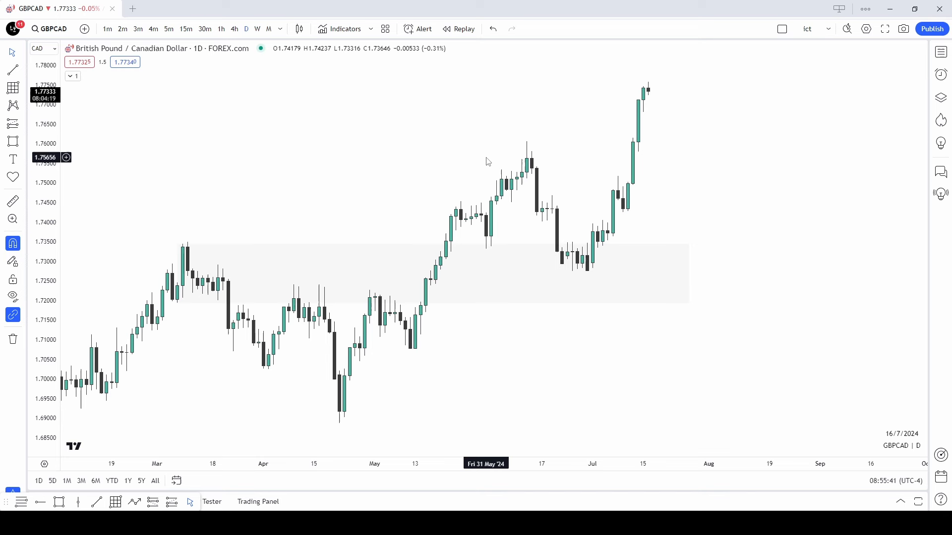
mouse_move(423, 363)
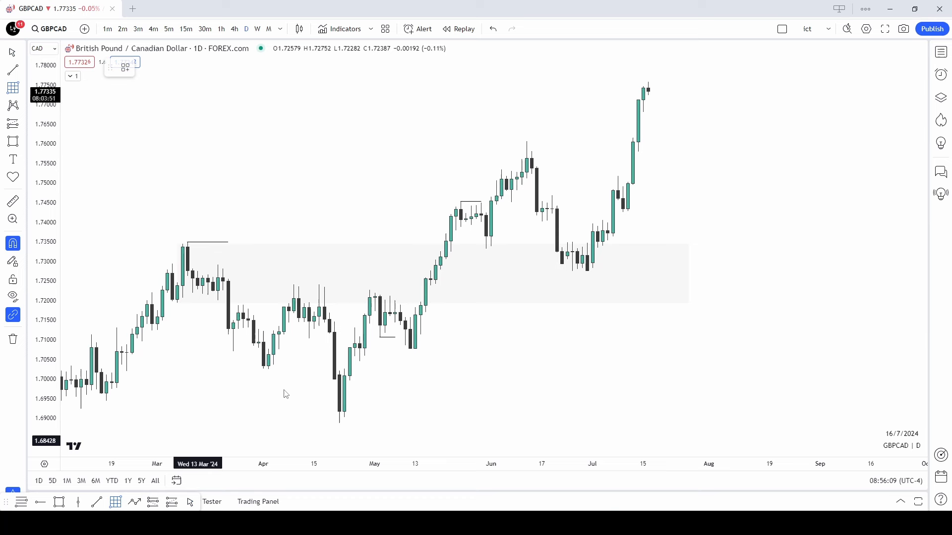
Draw a Fibonacci retracement from the May low up to the early-June high
left_click_drag(410, 348, 533, 175)
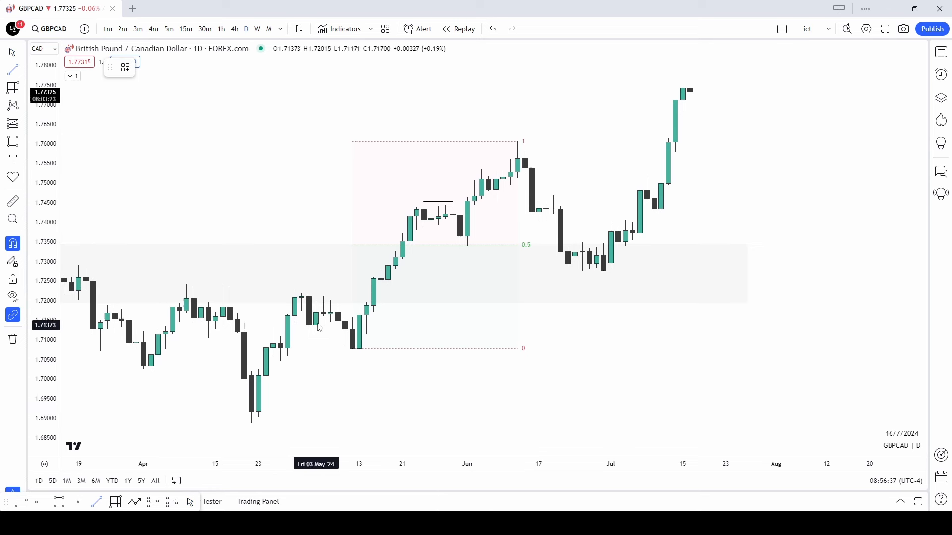
mouse_move(523, 170)
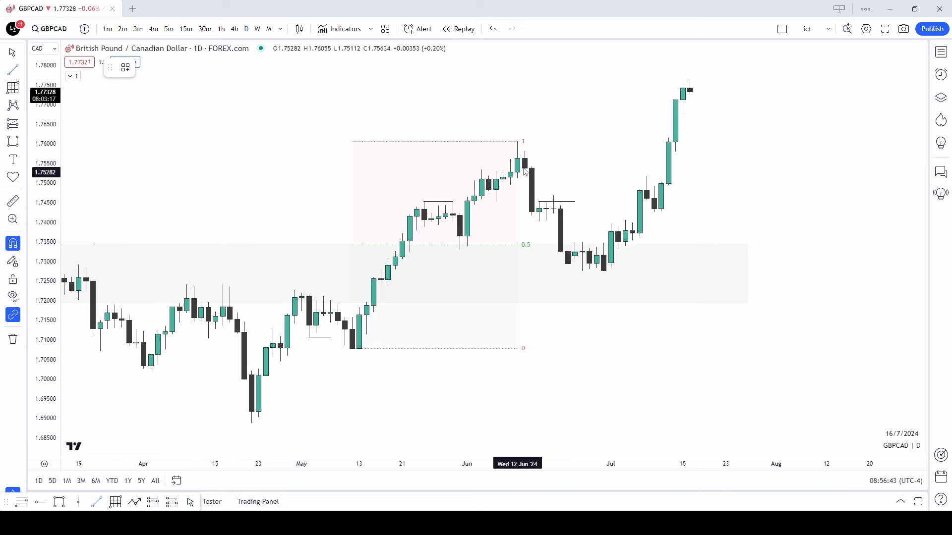
Pan the chart slightly along the time axis near the June high
left_click_drag(523, 175, 574, 175)
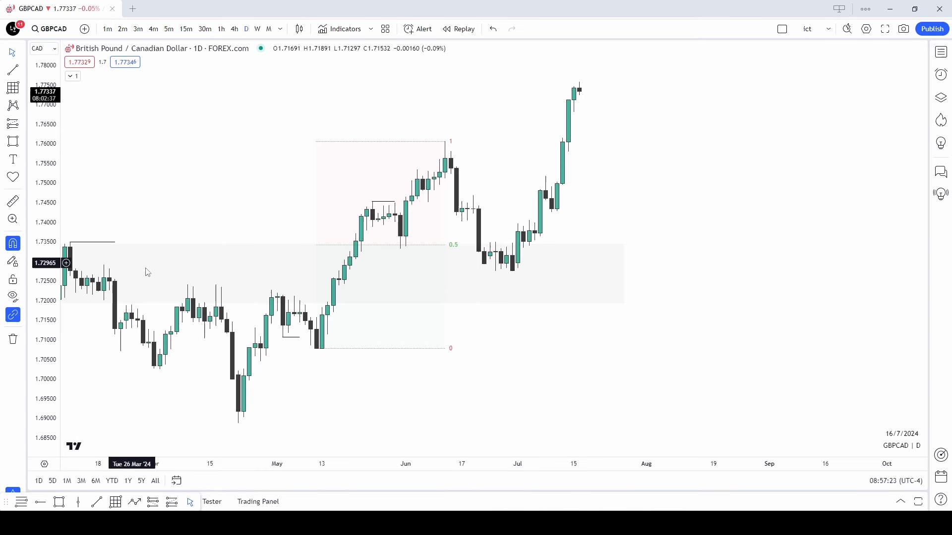
mouse_move(357, 266)
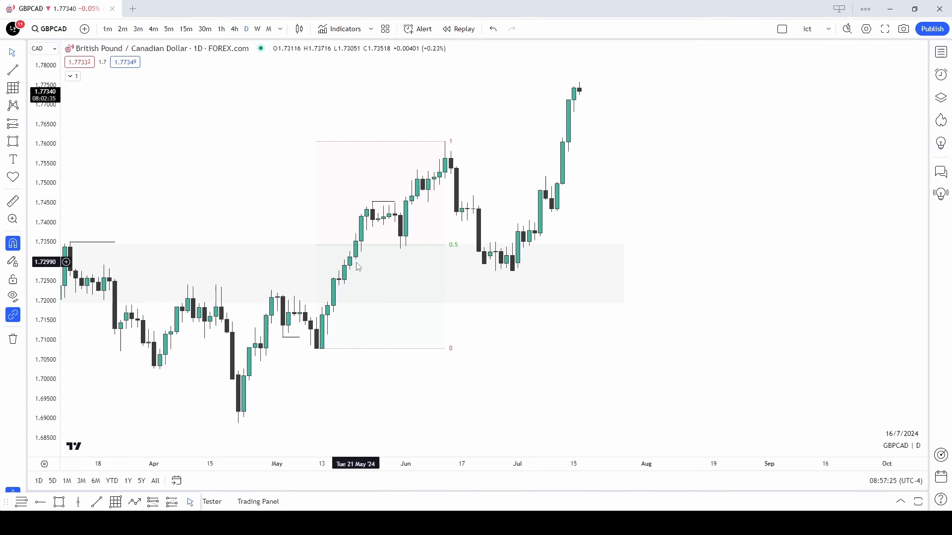
mouse_move(349, 267)
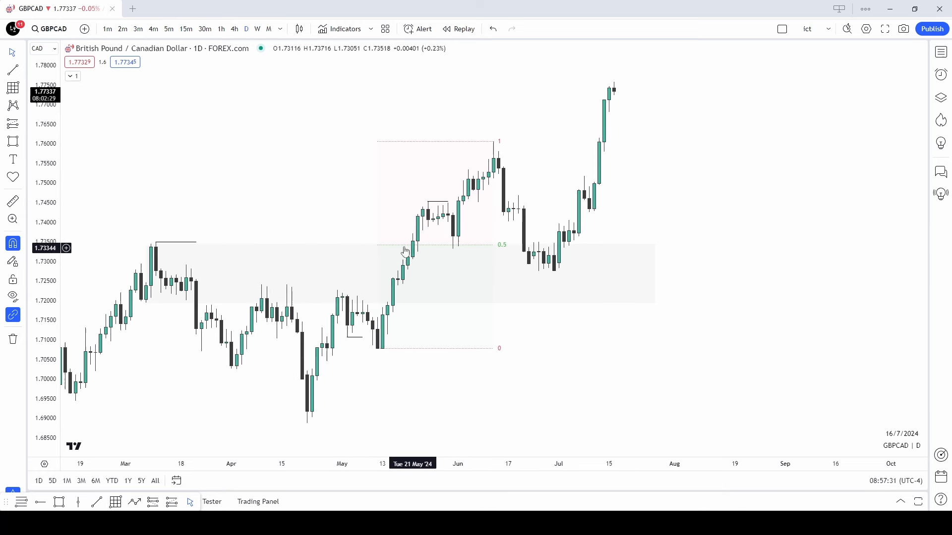
mouse_move(550, 269)
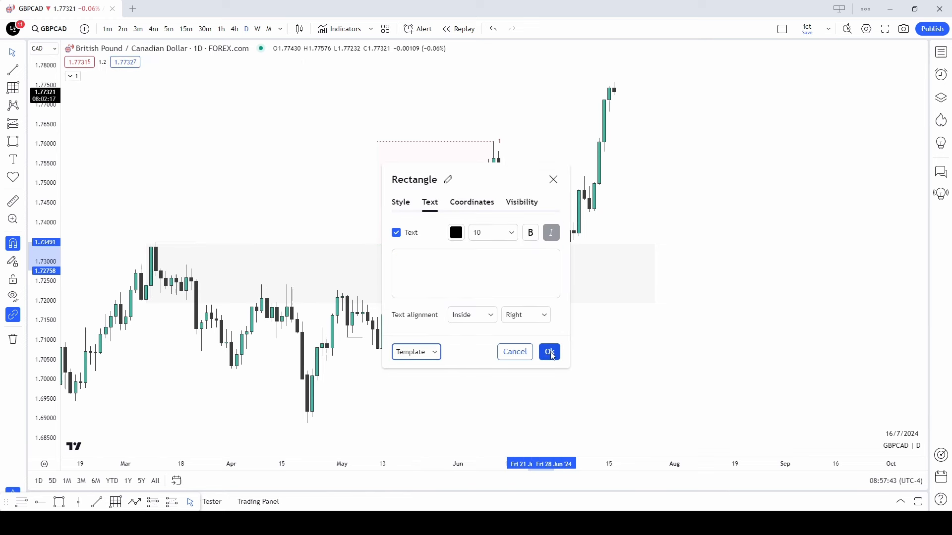
Confirm the Rectangle settings for the red late-June order block
left_click(548, 351)
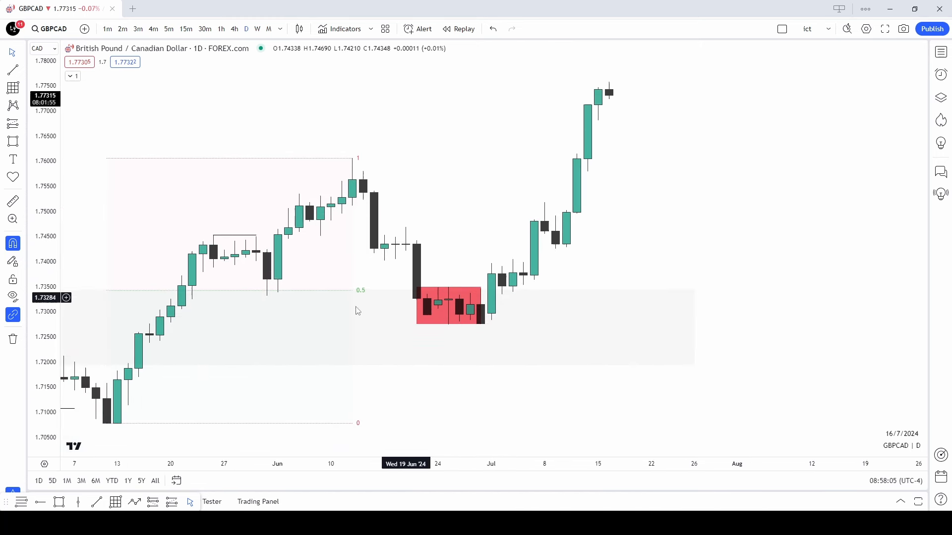
mouse_move(421, 298)
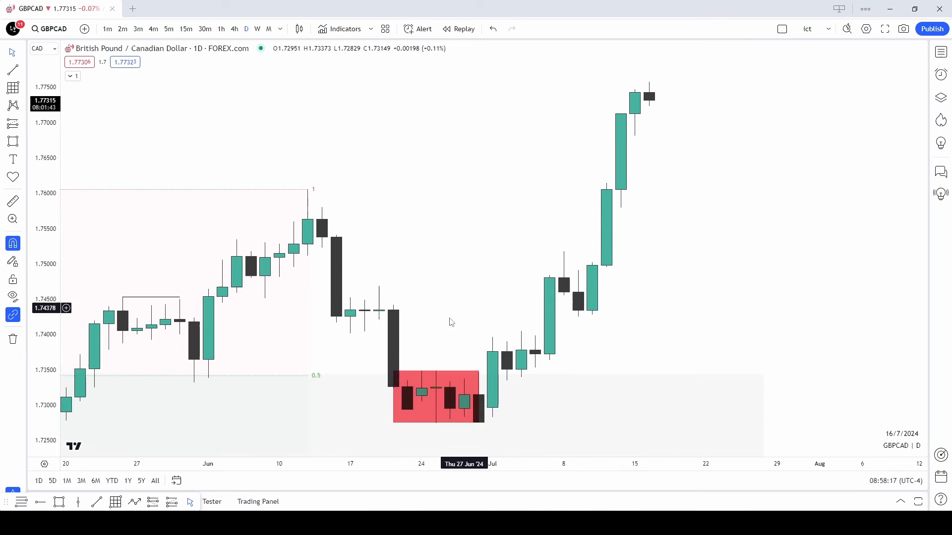
mouse_move(356, 188)
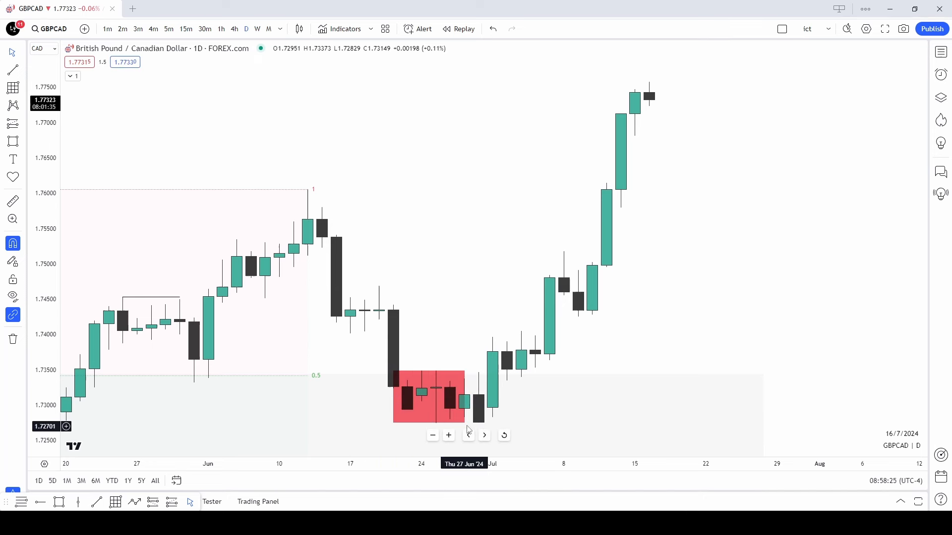
Delete the red late-June rectangle and pan to show the whole parent dealing range
left_click(428, 397)
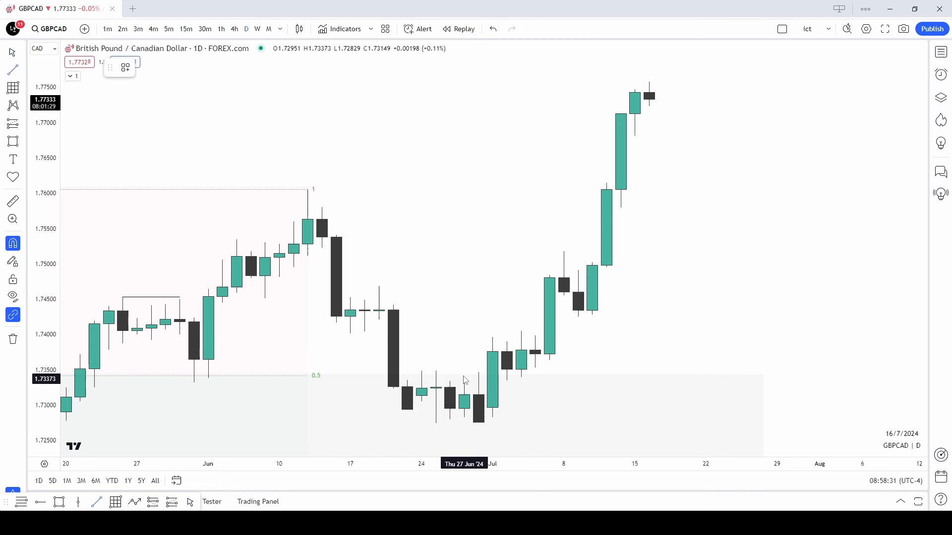
left_click_drag(478, 372, 547, 372)
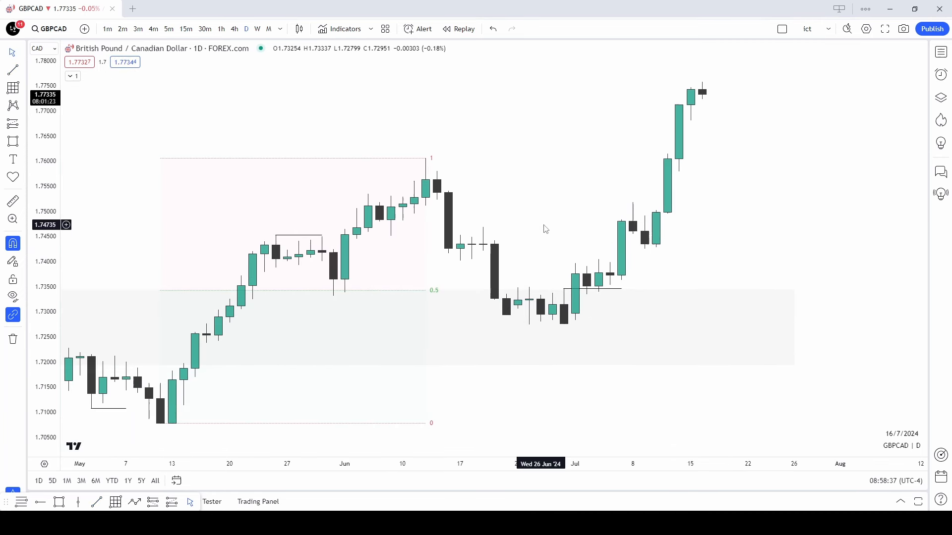
mouse_move(558, 225)
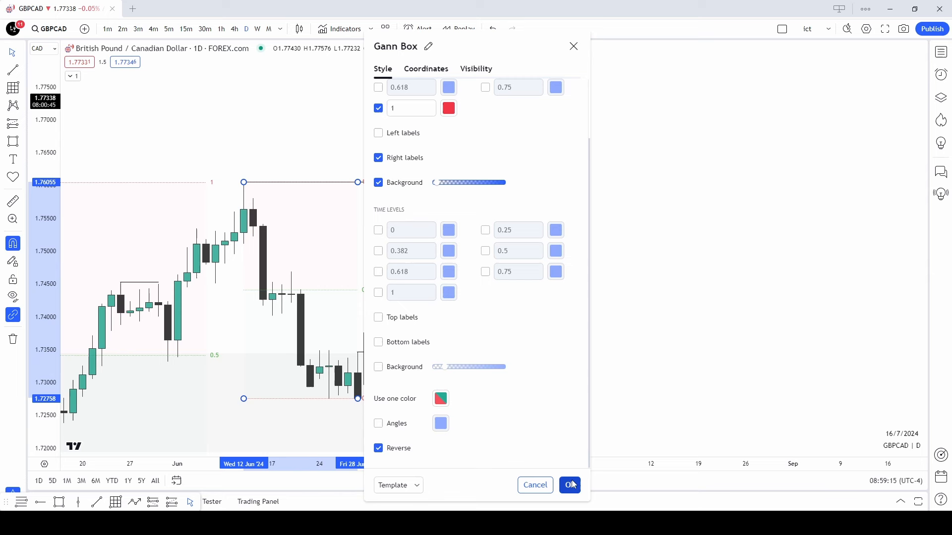
Confirm the reversed Gann Box level settings for the child dealing range
left_click(569, 484)
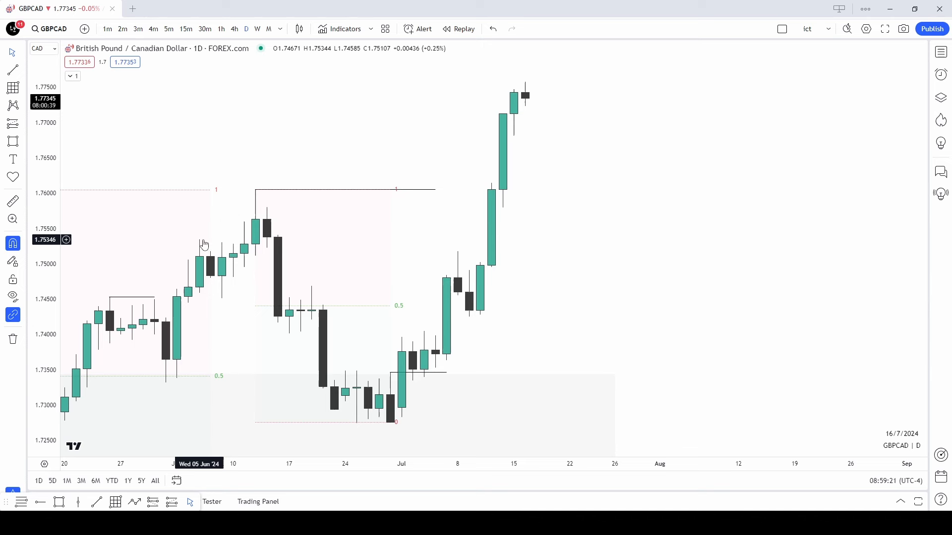
mouse_move(220, 328)
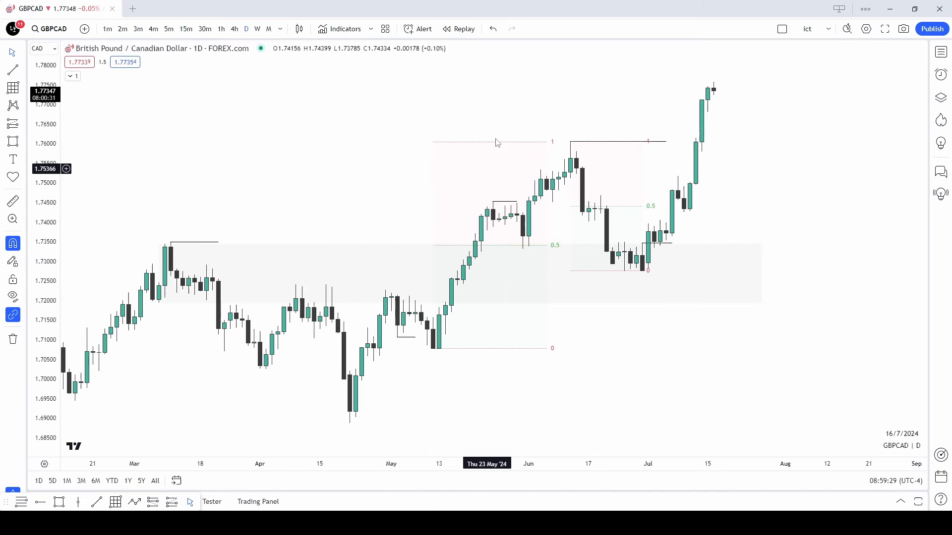
mouse_move(444, 341)
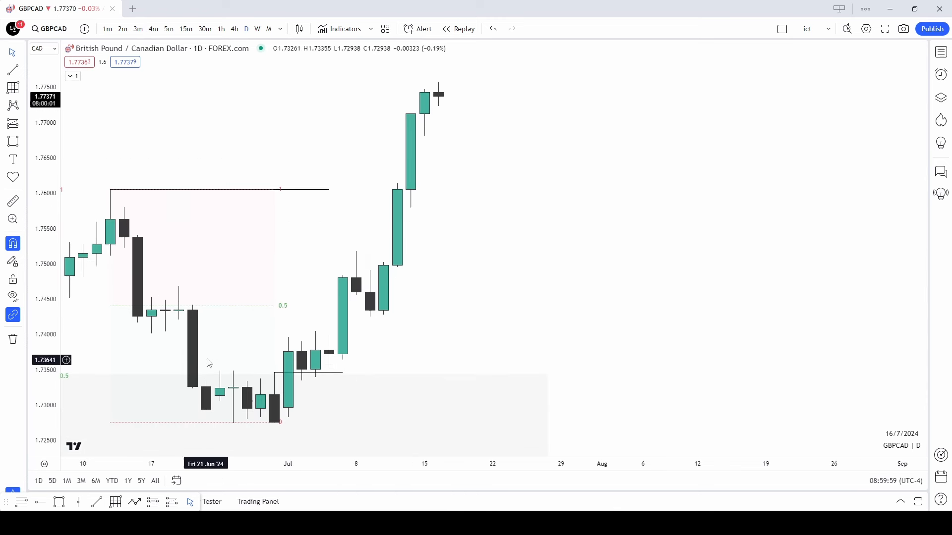
mouse_move(303, 383)
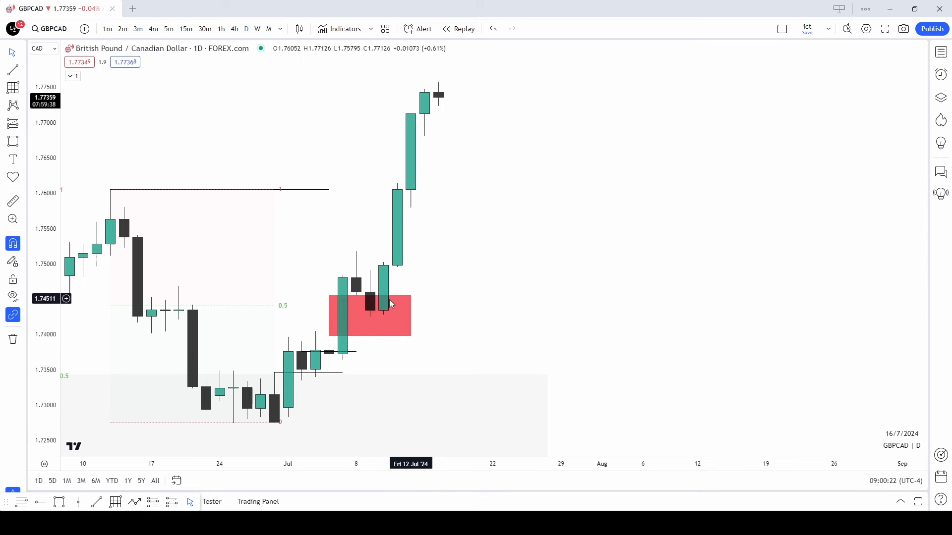
mouse_move(131, 220)
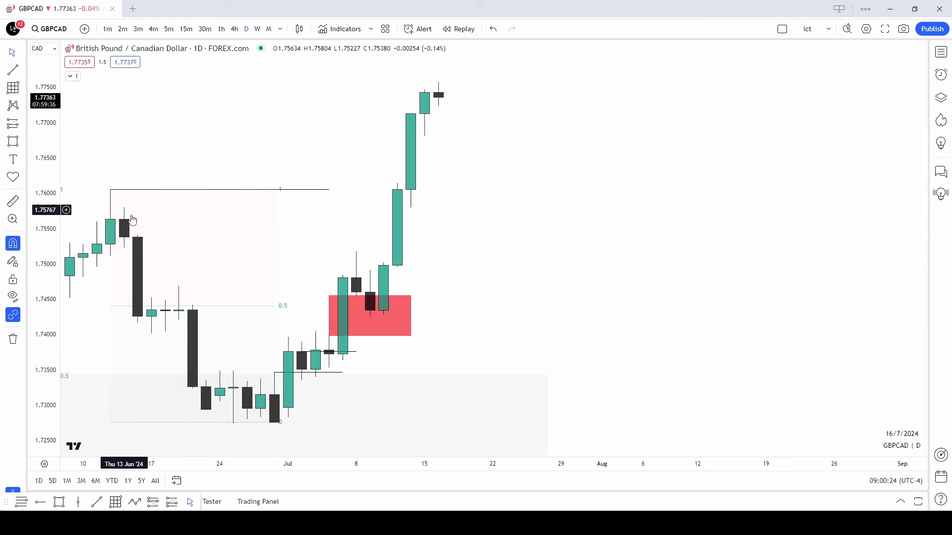
mouse_move(383, 313)
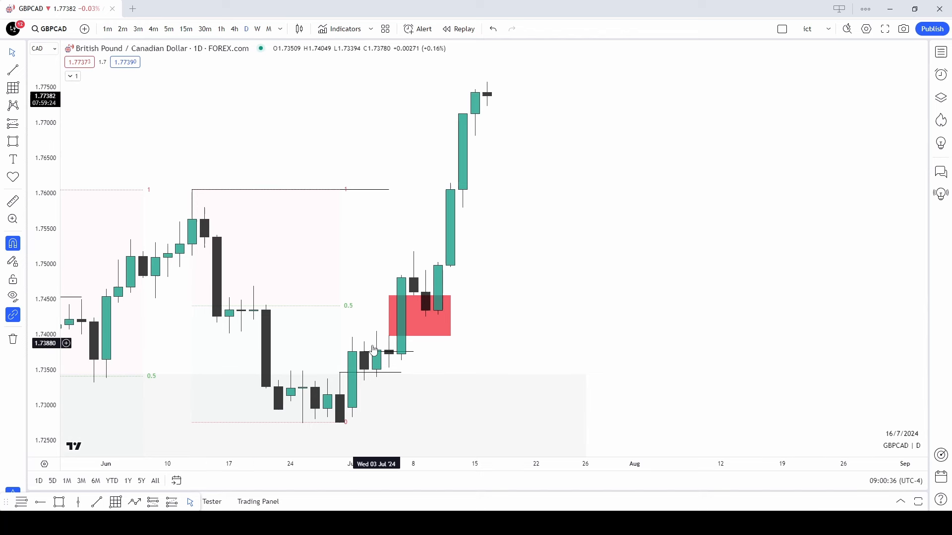
Zoom out to view the red early-July rectangle above the child range's 0.5 level
scroll("down", 3)
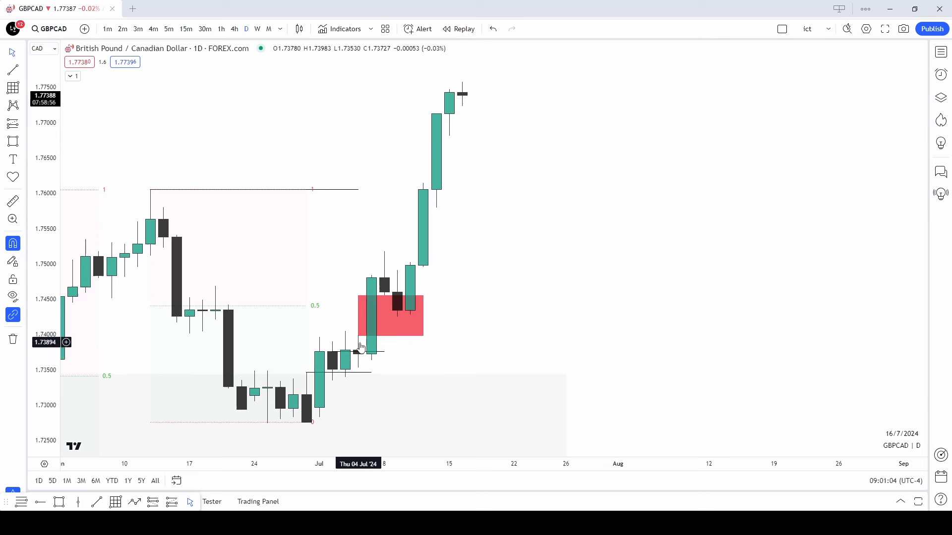
mouse_move(377, 269)
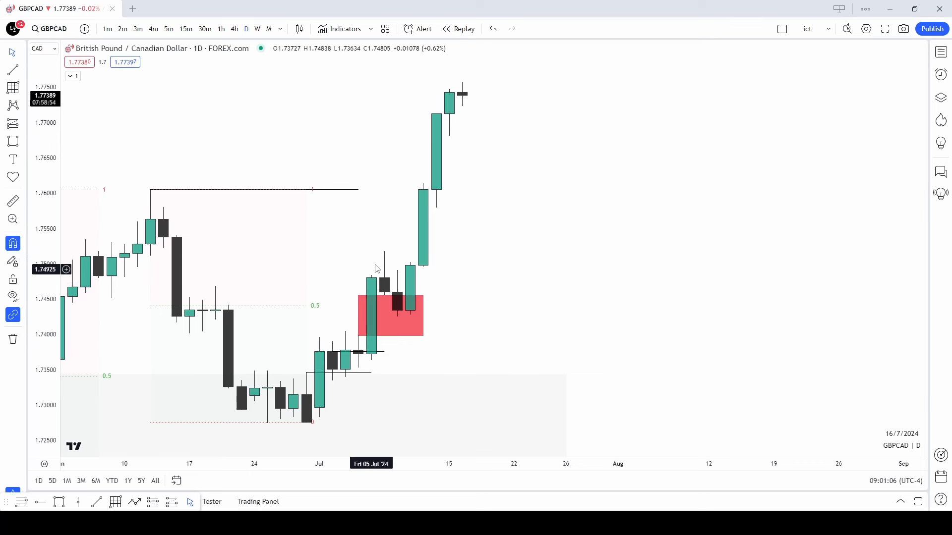
mouse_move(398, 313)
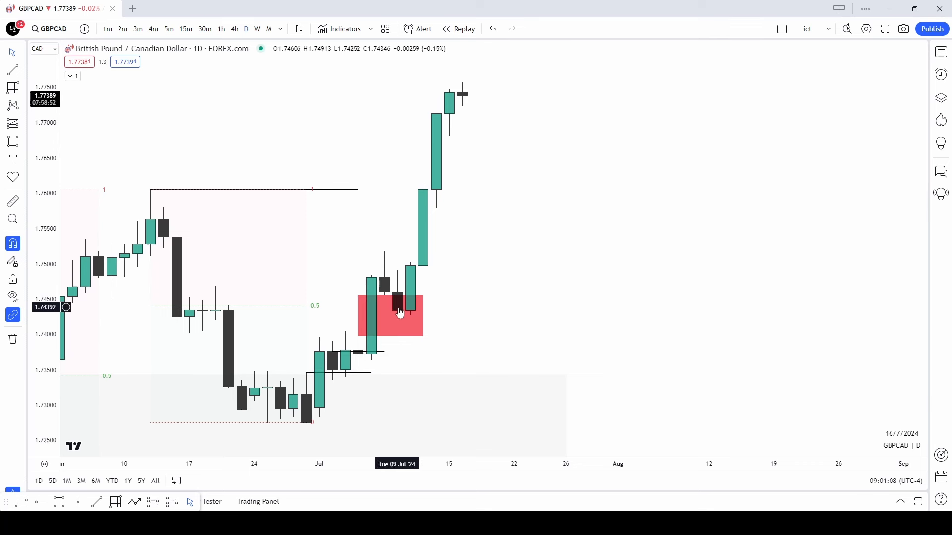